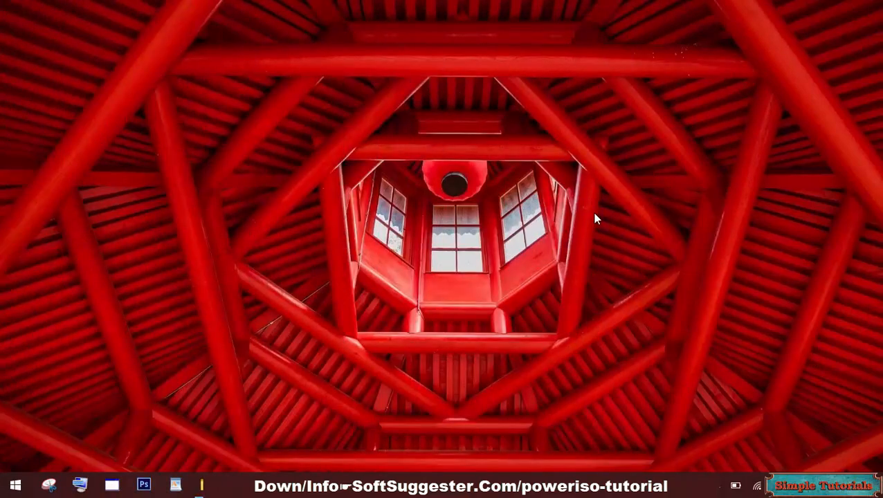
{"action": "mouse_move", "coordinate": [615, 284]}
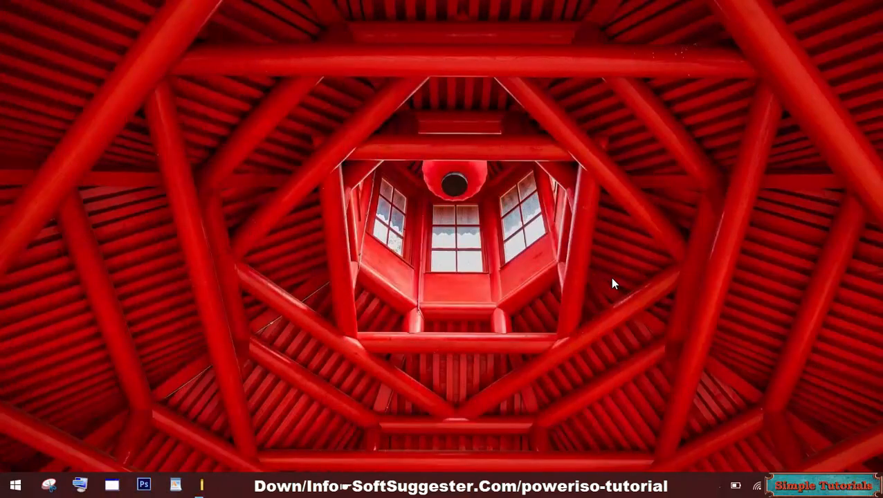
{"action": "mouse_move", "coordinate": [691, 290]}
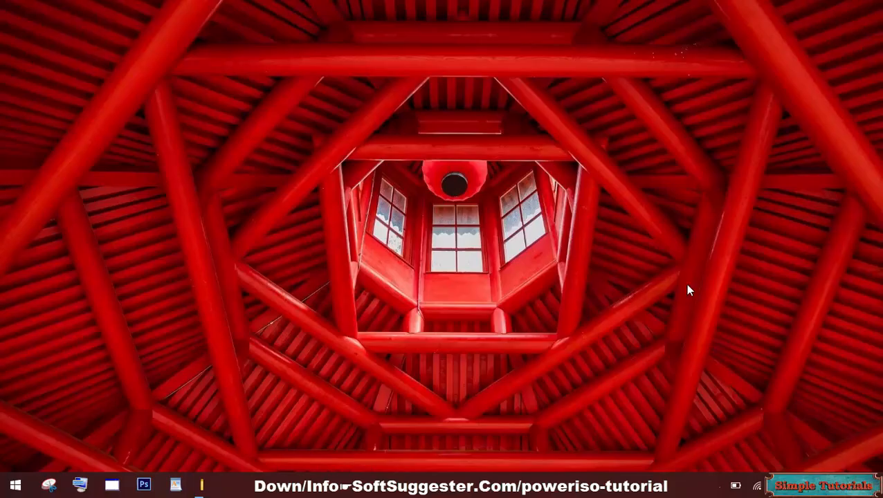
{"action": "mouse_move", "coordinate": [691, 296]}
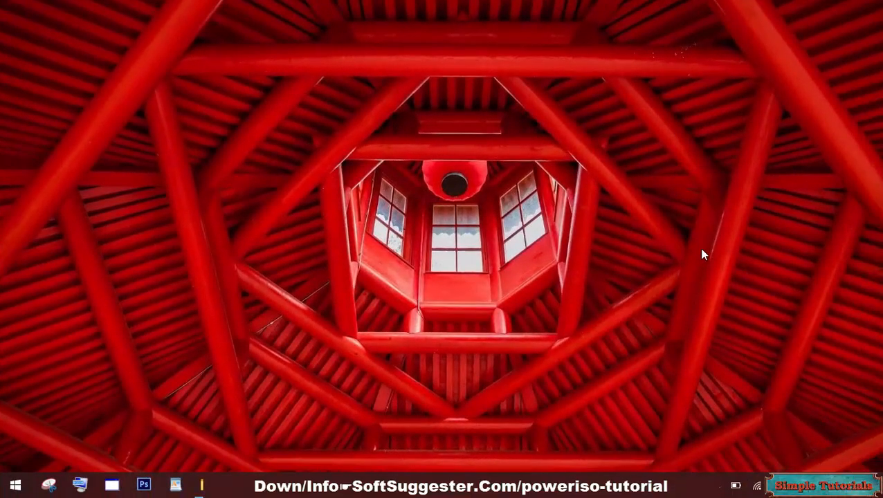
{"action": "mouse_move", "coordinate": [718, 301]}
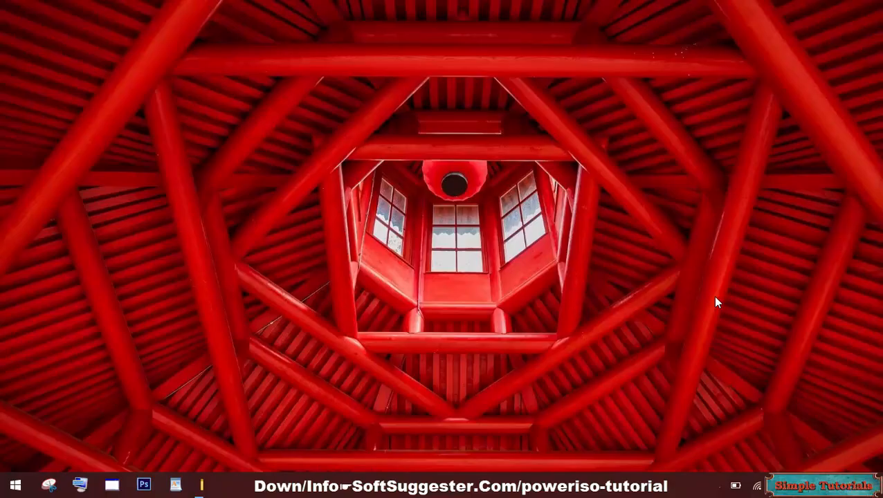
{"action": "mouse_move", "coordinate": [688, 289]}
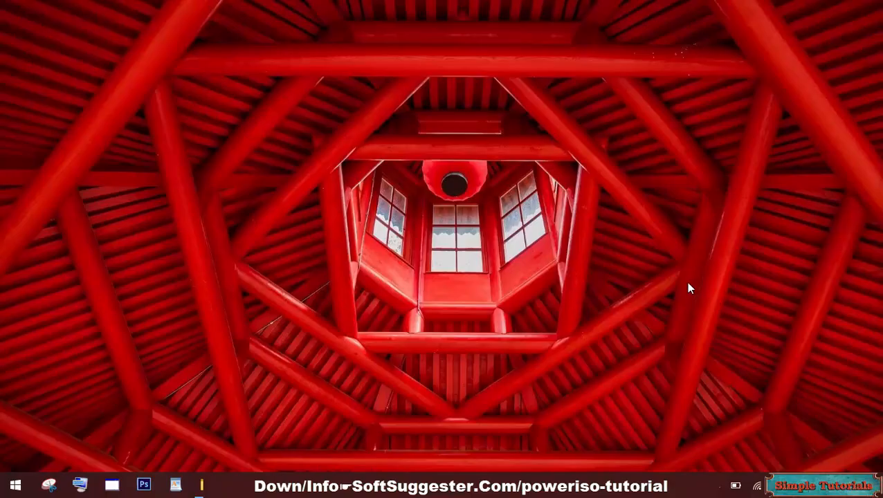
{"action": "mouse_move", "coordinate": [678, 263]}
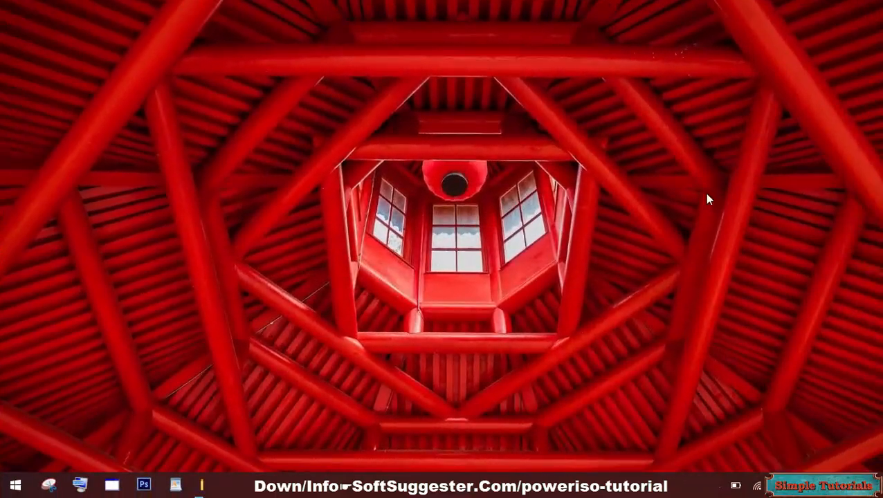
{"action": "mouse_move", "coordinate": [661, 240]}
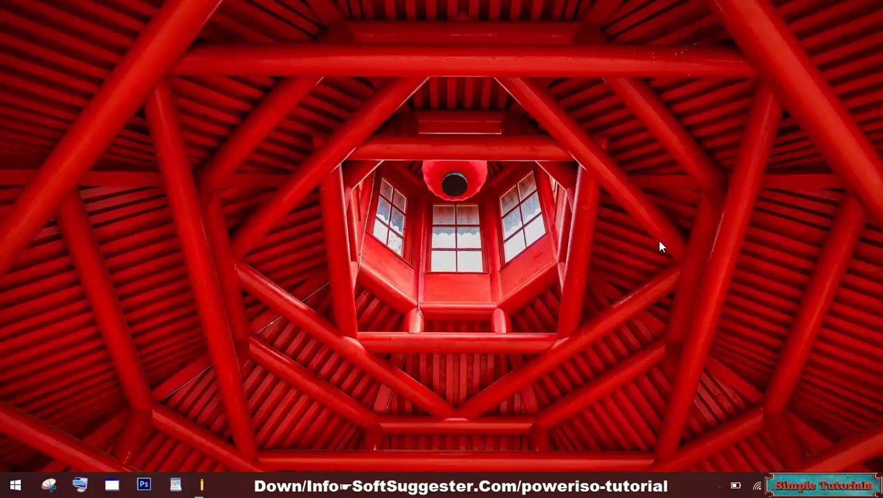
{"action": "mouse_move", "coordinate": [661, 251]}
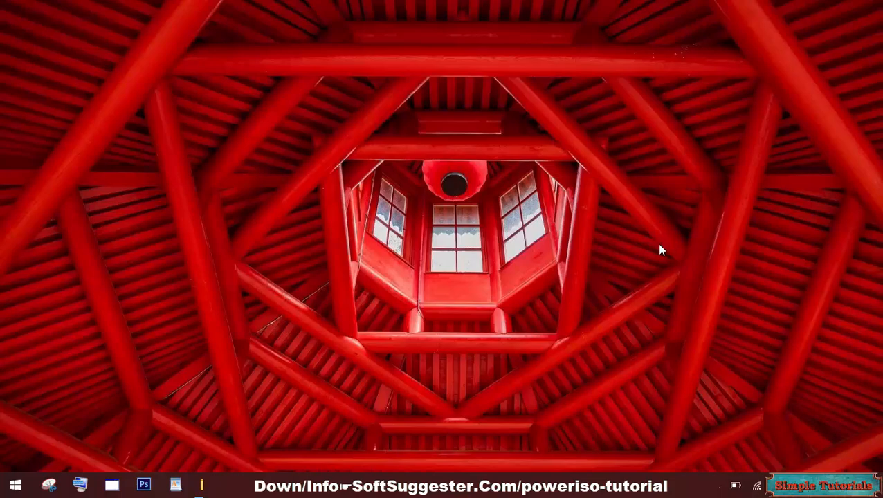
{"action": "mouse_move", "coordinate": [723, 179]}
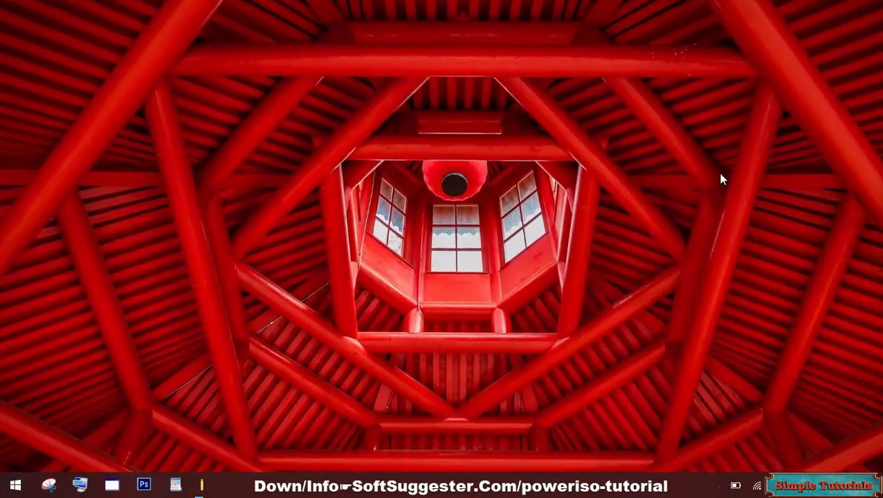
{"action": "mouse_move", "coordinate": [642, 137]}
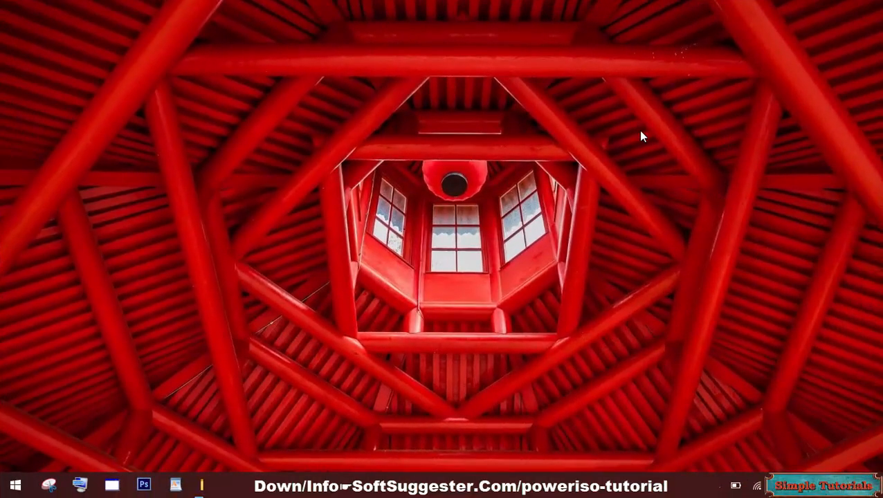
{"action": "mouse_move", "coordinate": [626, 100]}
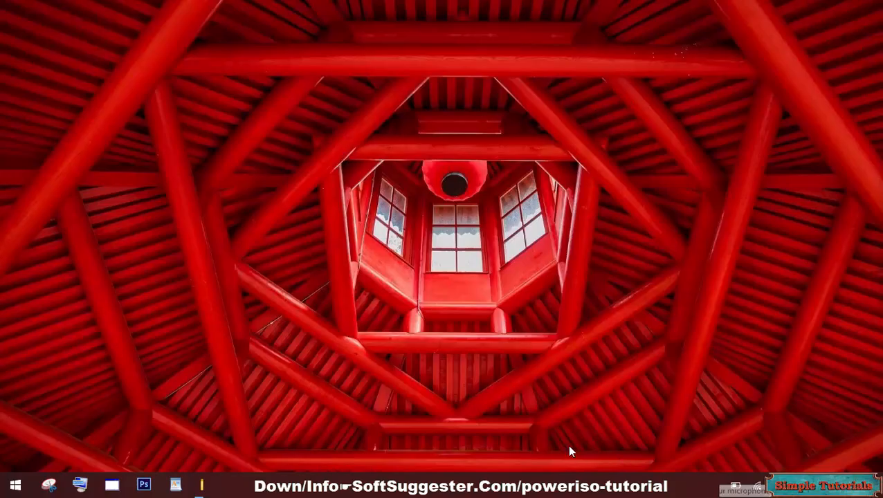
{"action": "mouse_move", "coordinate": [657, 138]}
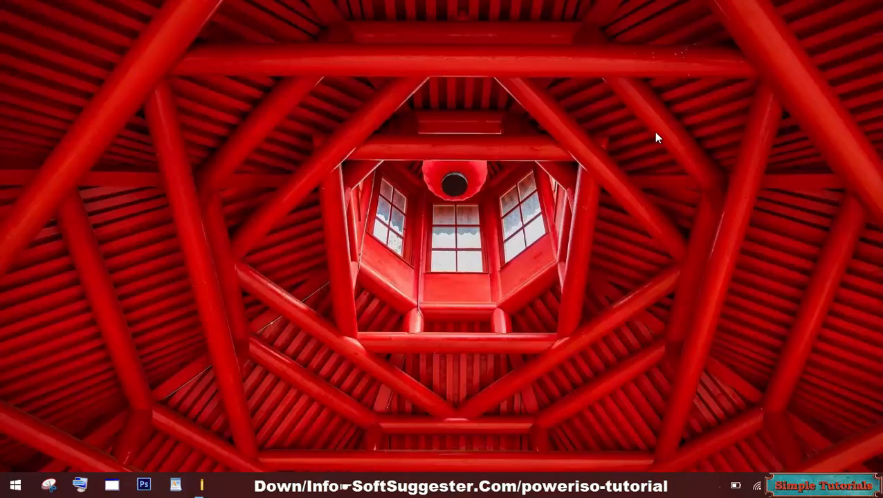
{"action": "mouse_move", "coordinate": [653, 171]}
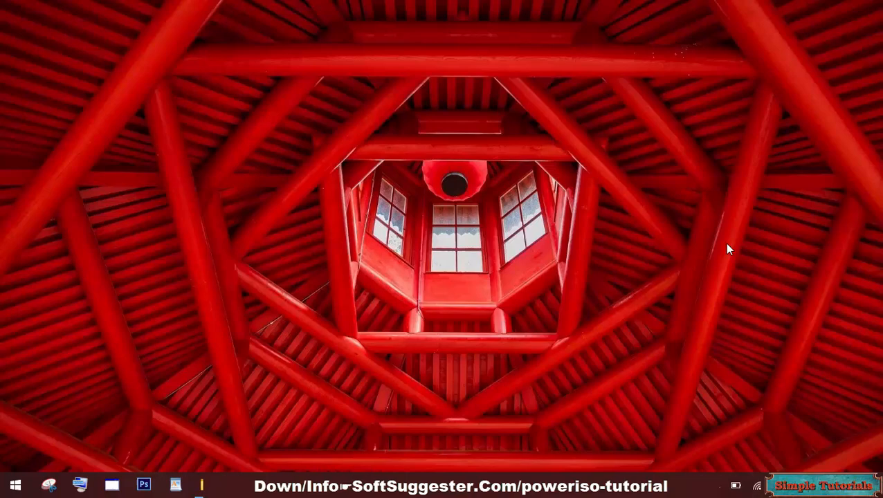
{"action": "mouse_move", "coordinate": [748, 271]}
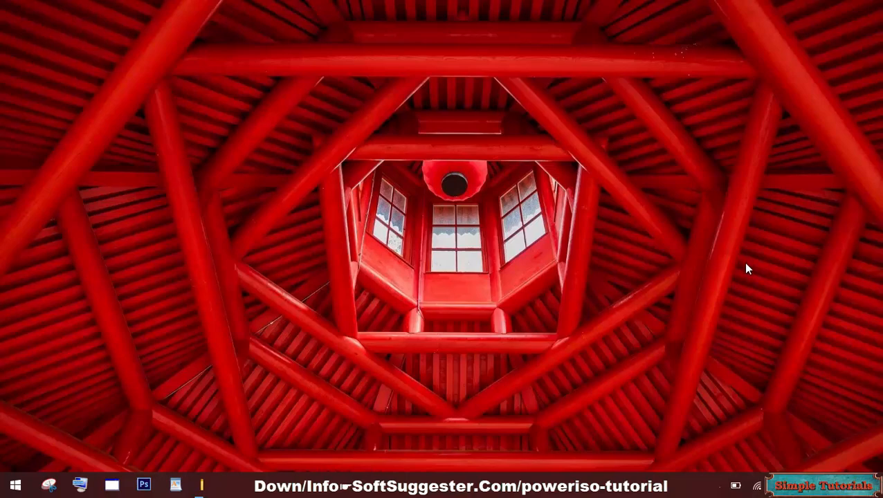
{"action": "mouse_move", "coordinate": [752, 264]}
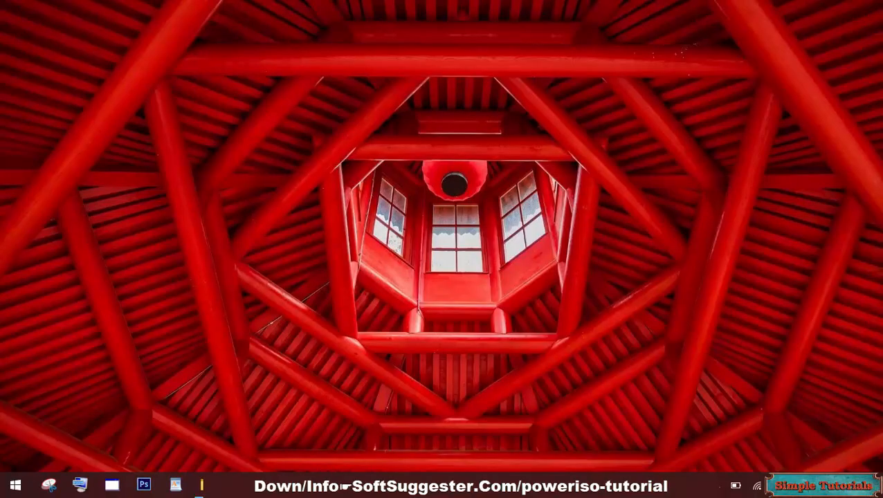
{"action": "mouse_move", "coordinate": [731, 448]}
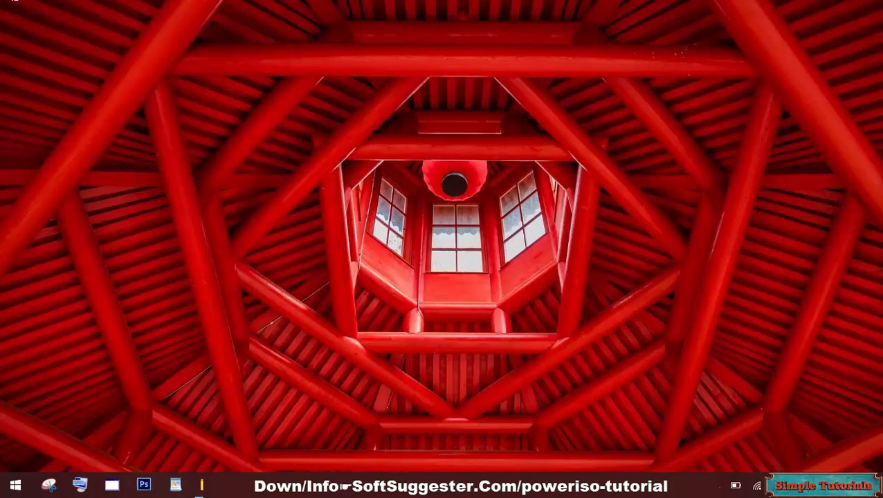
{"action": "mouse_move", "coordinate": [267, 86]}
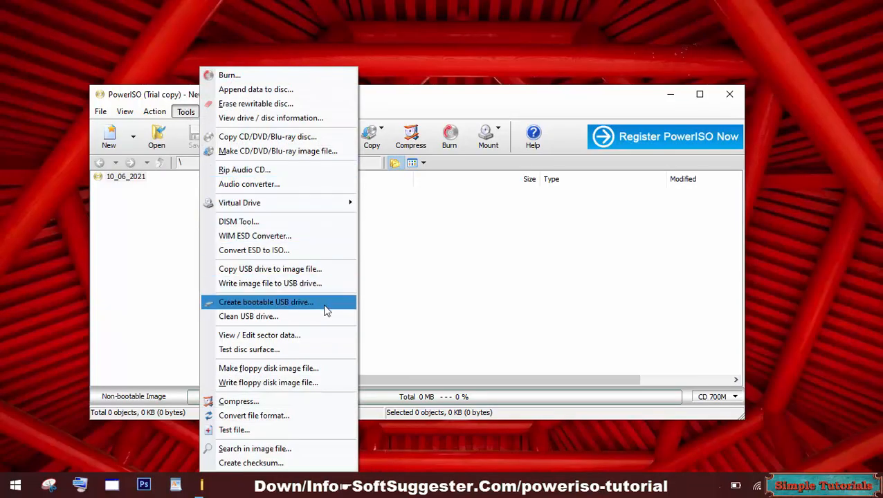
Choose Create bootable USB drive from PowerISO's Tools menu.
{"action": "left_click", "coordinate": [266, 302]}
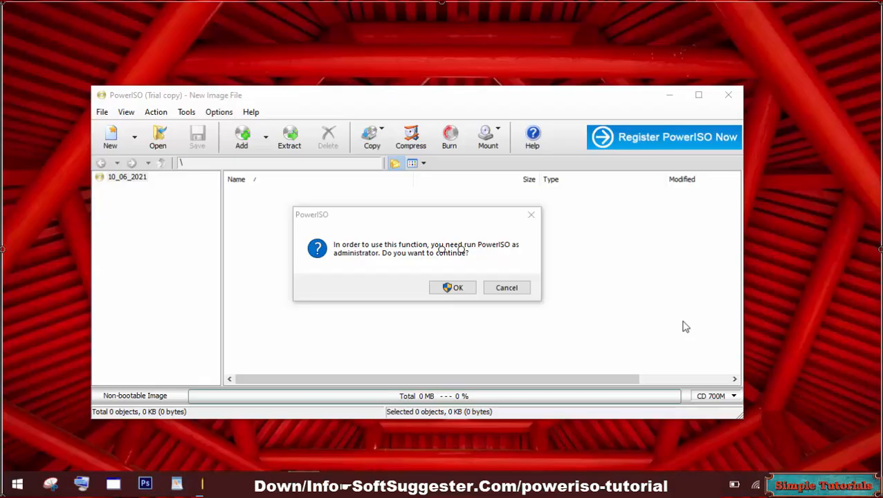
Accept the prompt to relaunch PowerISO as administrator.
{"action": "left_click", "coordinate": [451, 287]}
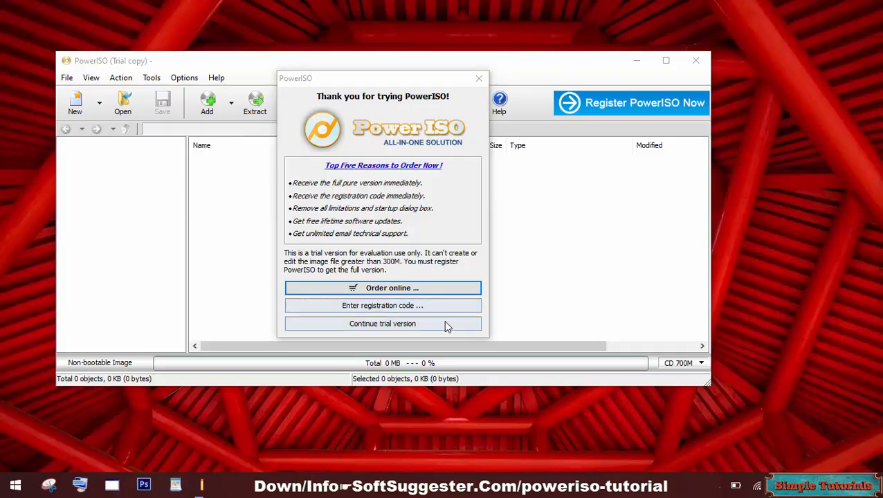
{"action": "mouse_move", "coordinate": [359, 333]}
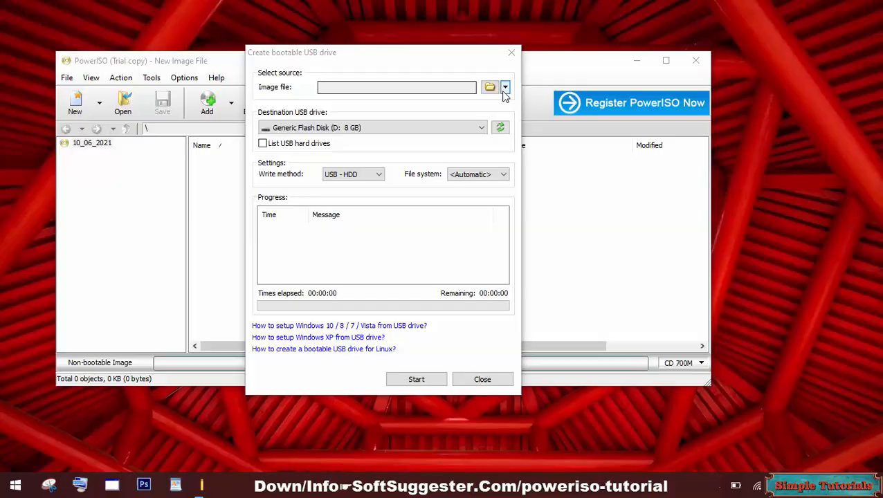
Pick Windows 7.iso from Data Here\ISO Files as source and Generic Flash Disk (D: 8 GB) as destination.
{"action": "left_click", "coordinate": [490, 87]}
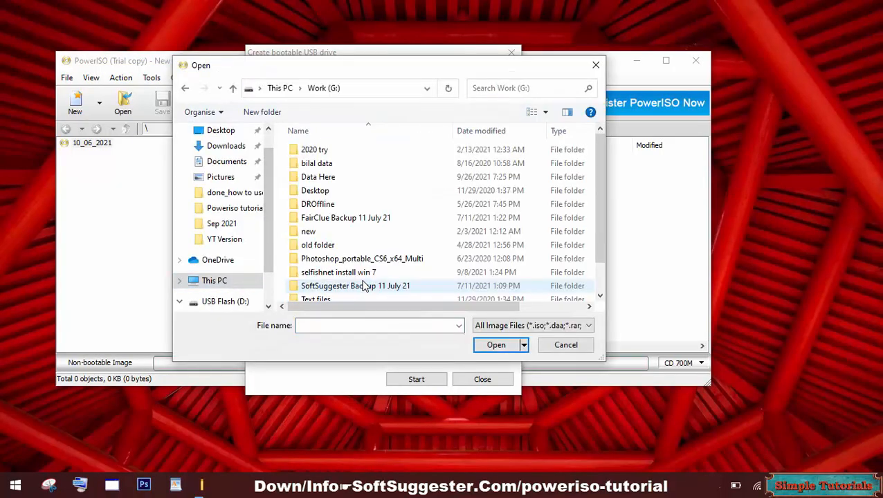
{"action": "double_click", "coordinate": [318, 176]}
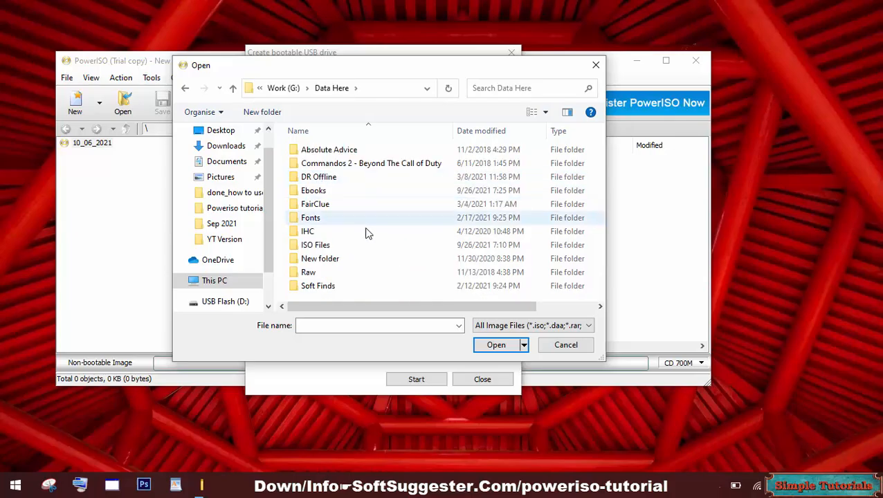
{"action": "double_click", "coordinate": [315, 245]}
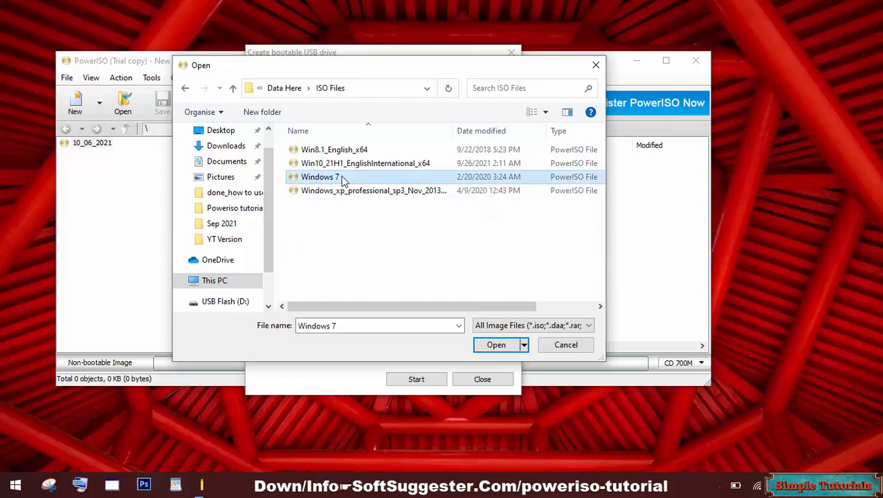
{"action": "left_click", "coordinate": [496, 344]}
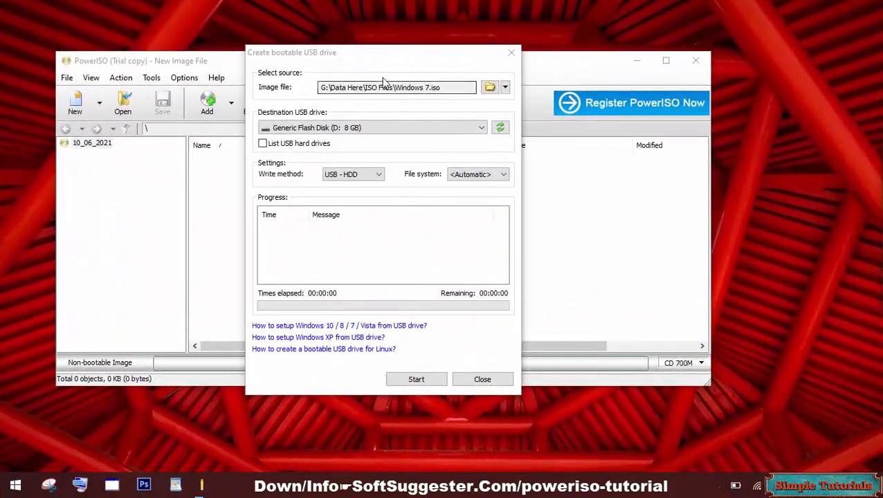
{"action": "mouse_move", "coordinate": [337, 142]}
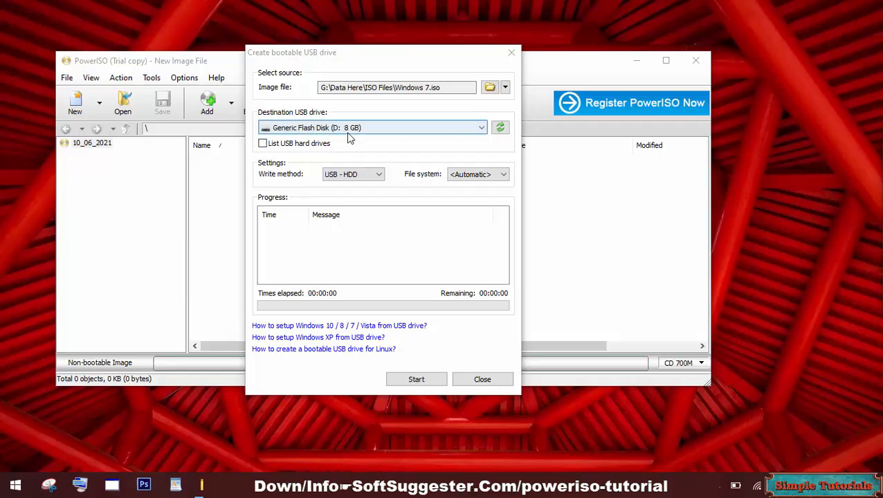
{"action": "mouse_move", "coordinate": [321, 144]}
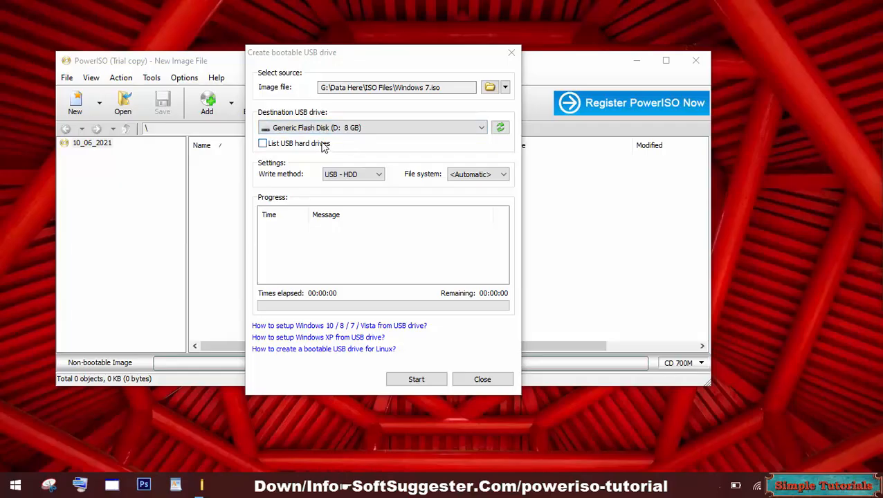
{"action": "left_click", "coordinate": [479, 127]}
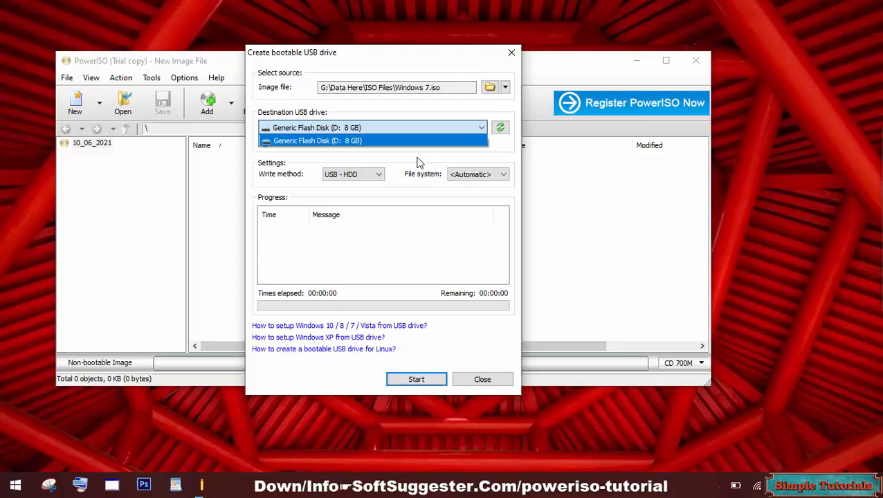
{"action": "mouse_move", "coordinate": [345, 142]}
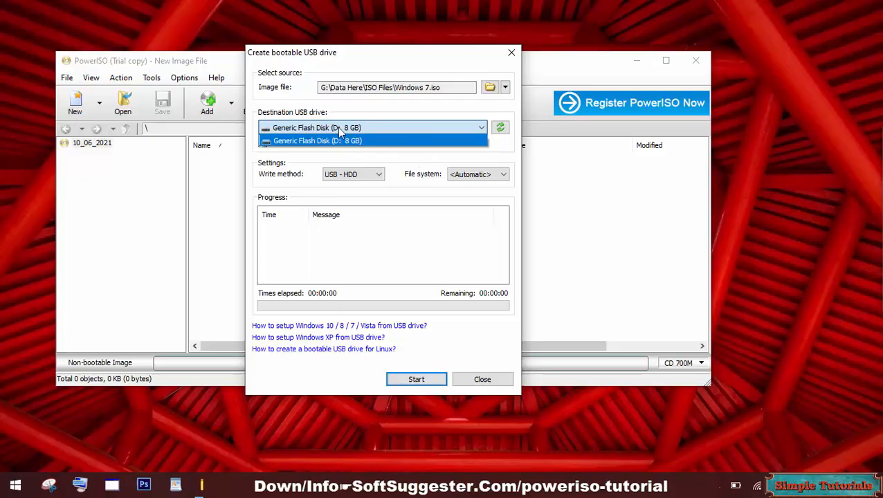
{"action": "left_click", "coordinate": [317, 140]}
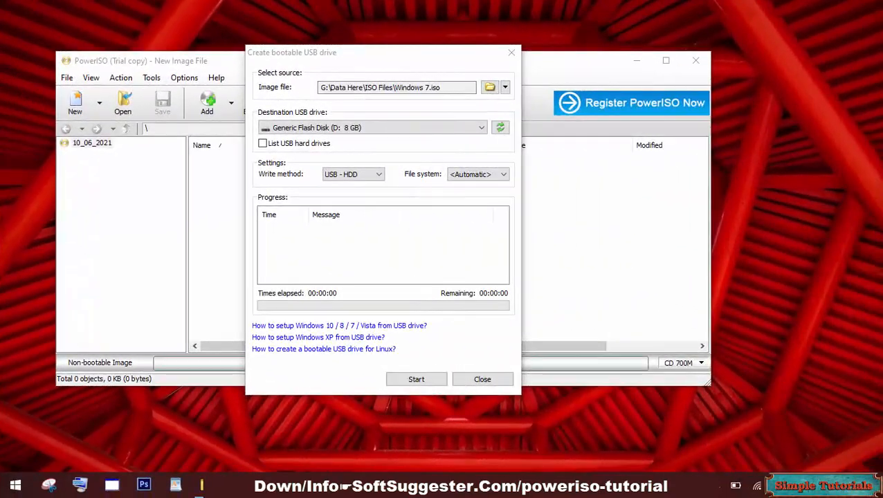
{"action": "mouse_move", "coordinate": [369, 39]}
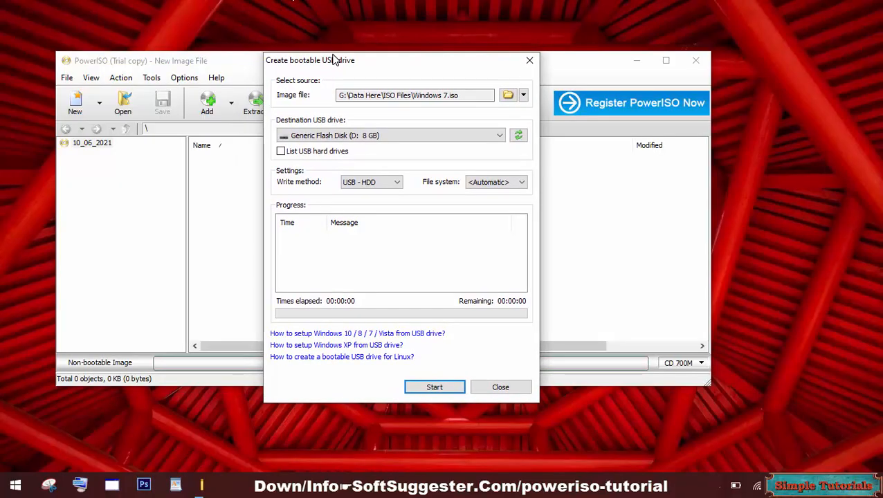
{"action": "mouse_move", "coordinate": [500, 267]}
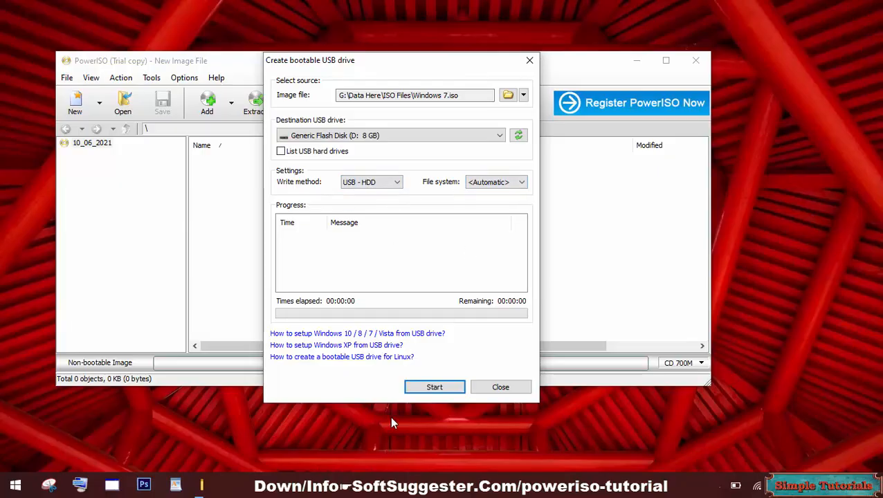
Write Windows 7.iso to the 8 GB flash disk, accepting data overwrite, then close the writer.
{"action": "left_click", "coordinate": [434, 387]}
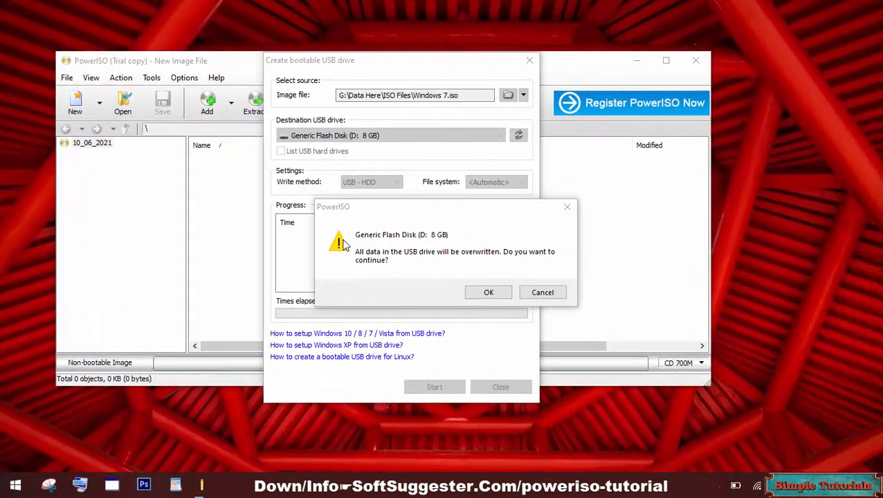
{"action": "mouse_move", "coordinate": [453, 264]}
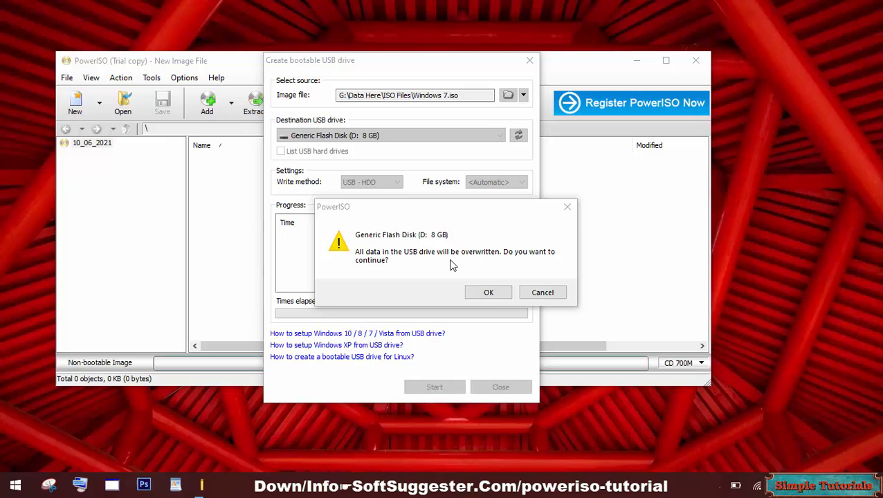
{"action": "mouse_move", "coordinate": [489, 292]}
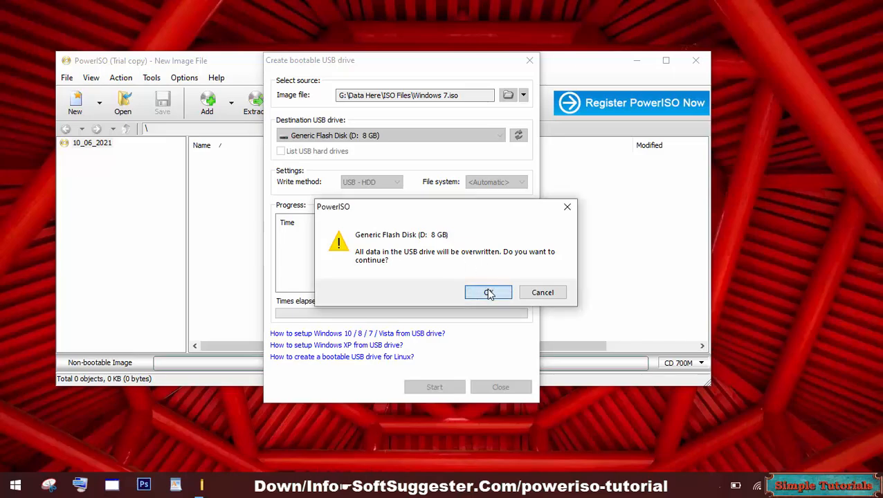
{"action": "left_click", "coordinate": [488, 292]}
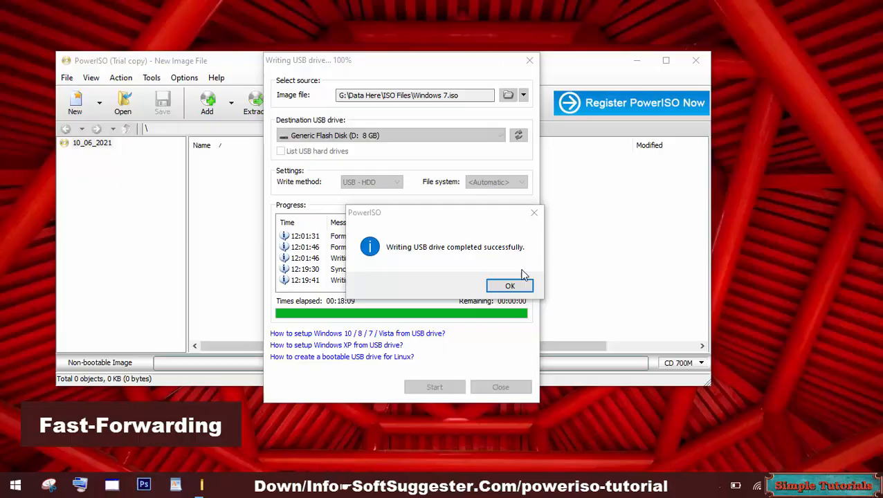
{"action": "left_click", "coordinate": [509, 285]}
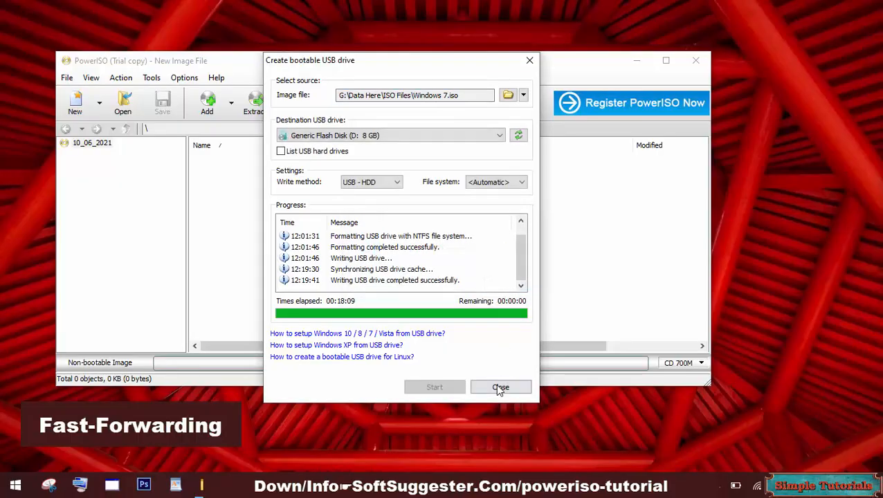
{"action": "left_click", "coordinate": [501, 387]}
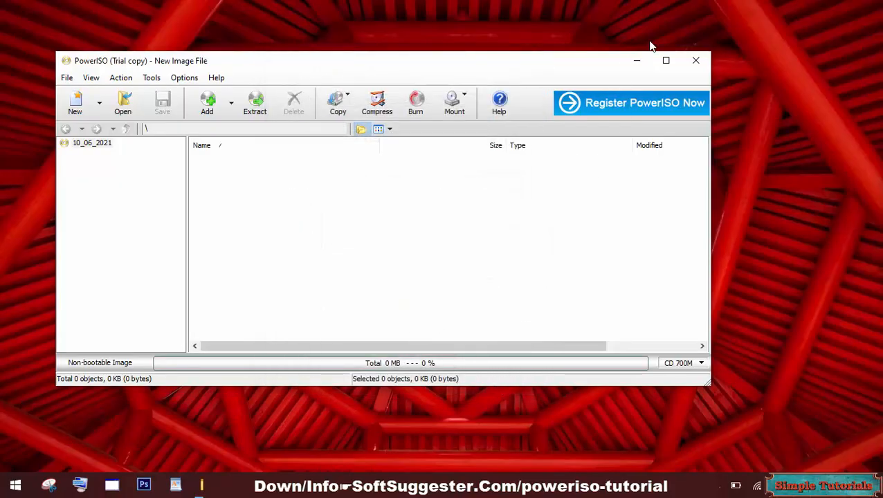
Exit PowerISO, leaving the empty Windows desktop.
{"action": "left_click", "coordinate": [695, 60]}
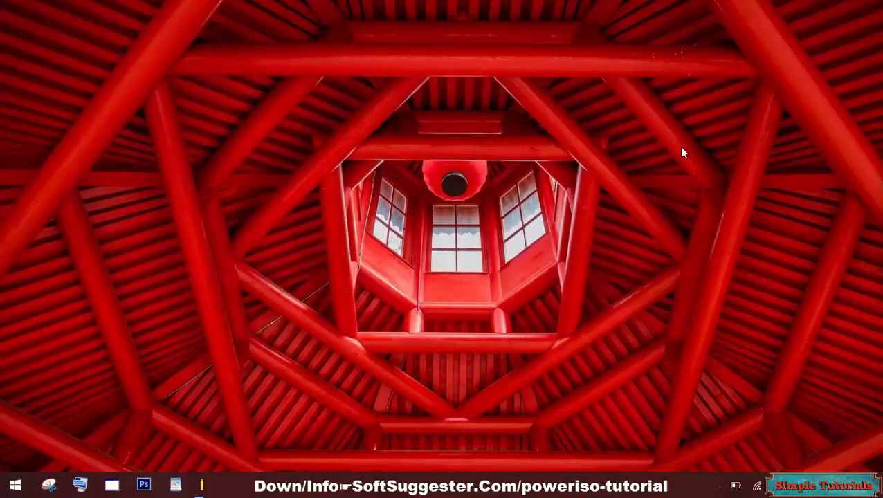
{"action": "mouse_move", "coordinate": [843, 199]}
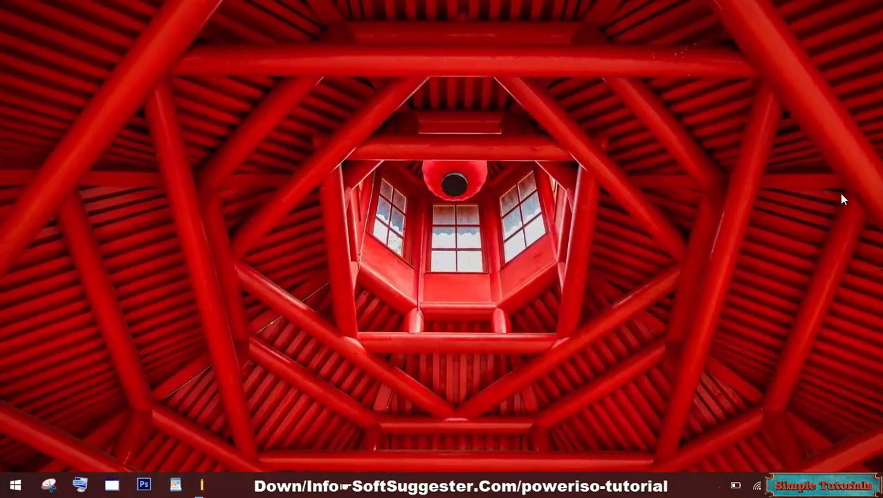
{"action": "mouse_move", "coordinate": [829, 235]}
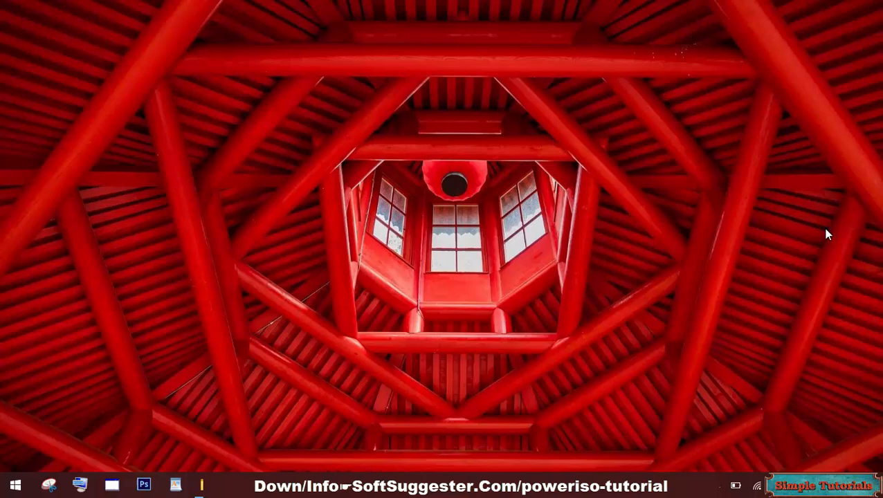
{"action": "mouse_move", "coordinate": [810, 242]}
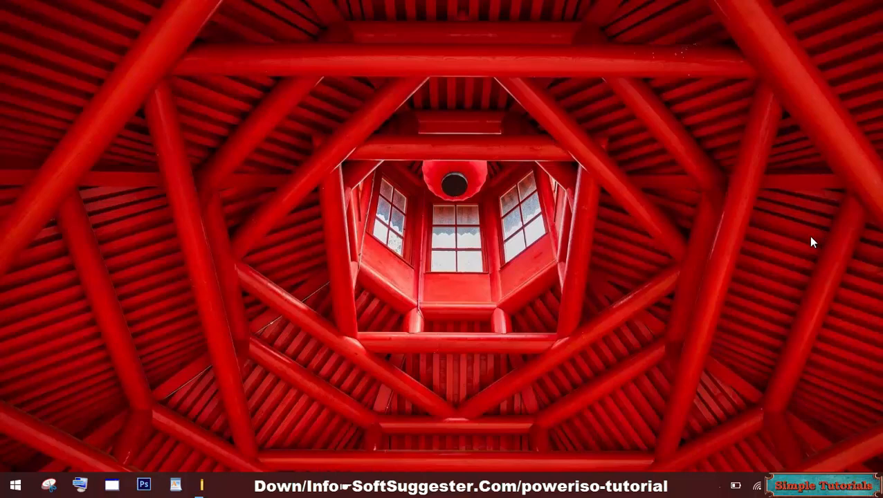
{"action": "mouse_move", "coordinate": [806, 257]}
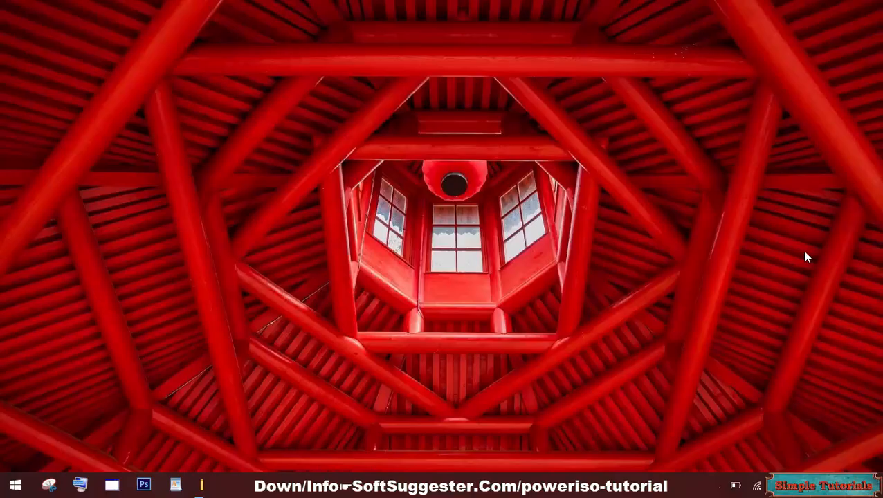
{"action": "mouse_move", "coordinate": [810, 286]}
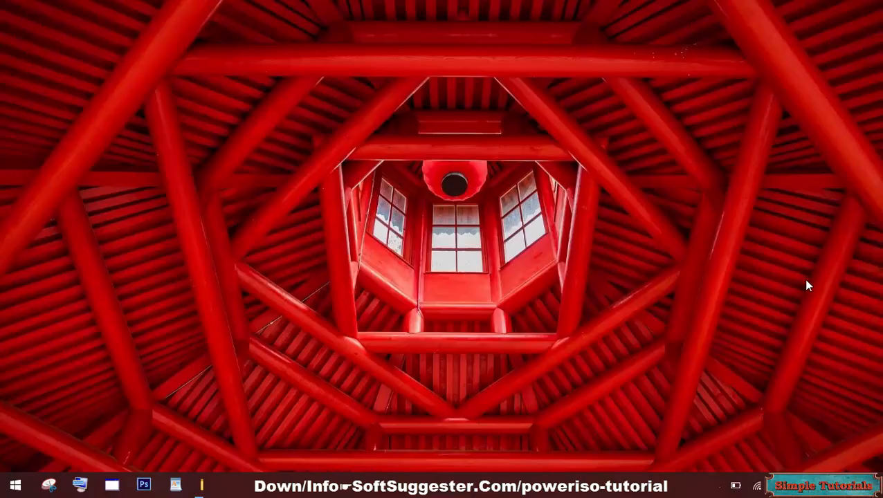
{"action": "mouse_move", "coordinate": [785, 263]}
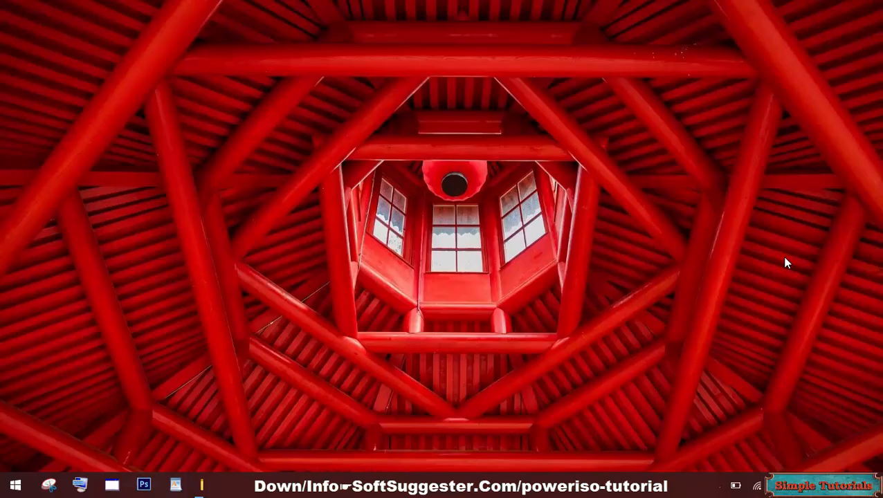
{"action": "mouse_move", "coordinate": [813, 250]}
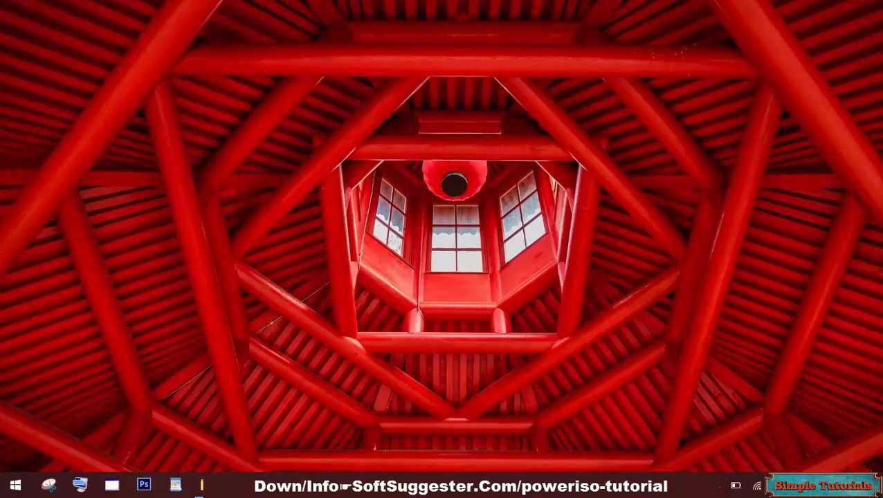
{"action": "mouse_move", "coordinate": [670, 332]}
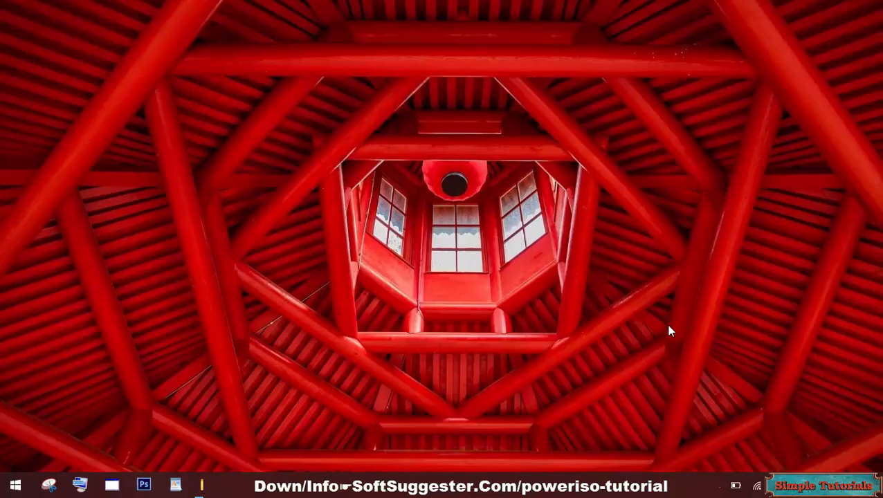
{"action": "mouse_move", "coordinate": [791, 245]}
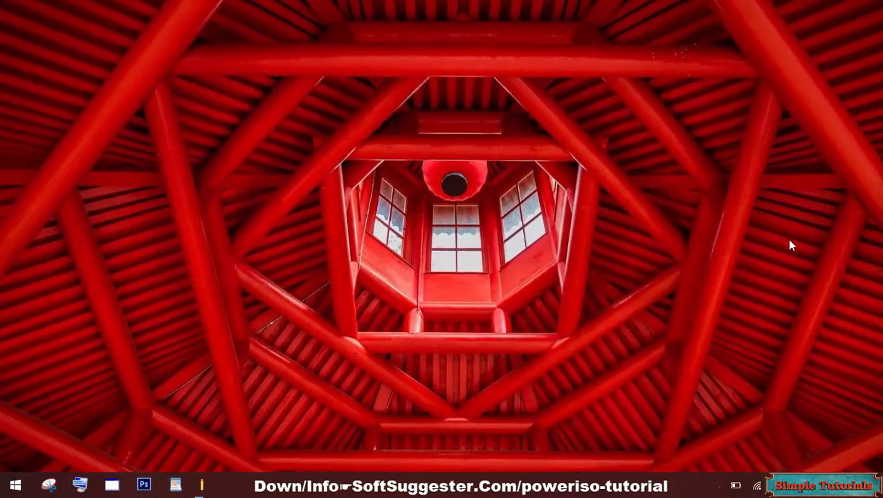
{"action": "mouse_move", "coordinate": [837, 298]}
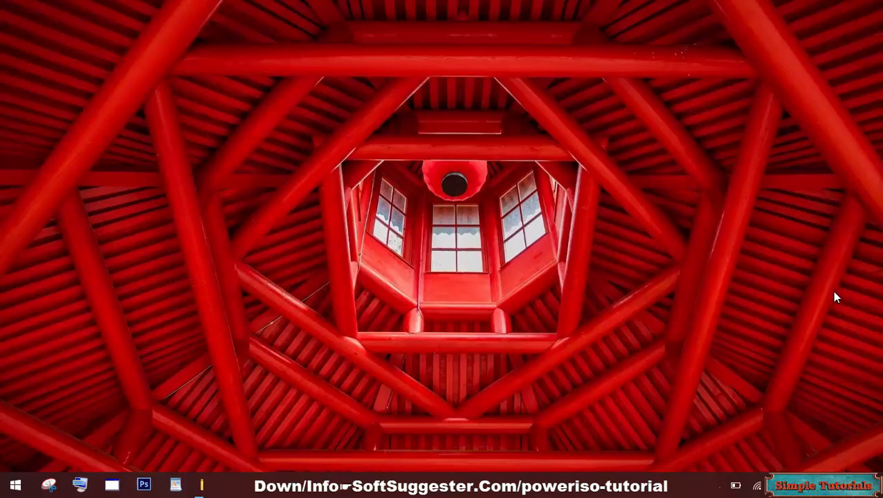
{"action": "mouse_move", "coordinate": [825, 327]}
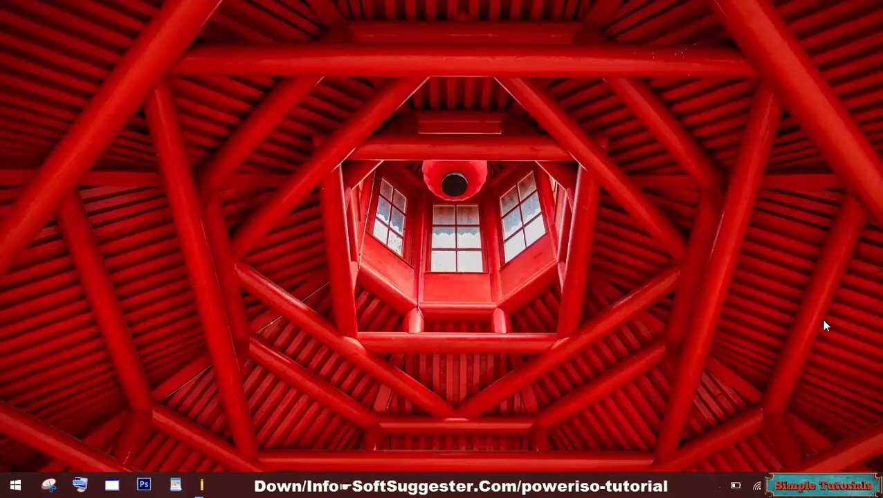
{"action": "mouse_move", "coordinate": [808, 293]}
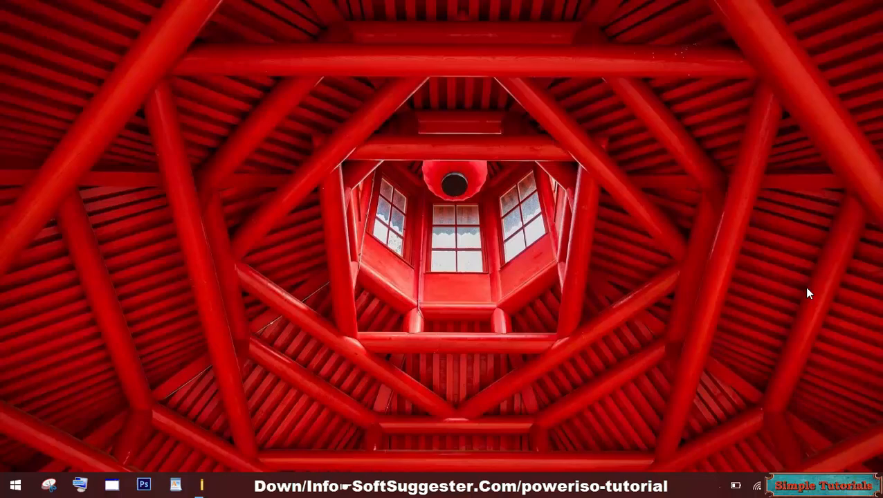
{"action": "mouse_move", "coordinate": [791, 357]}
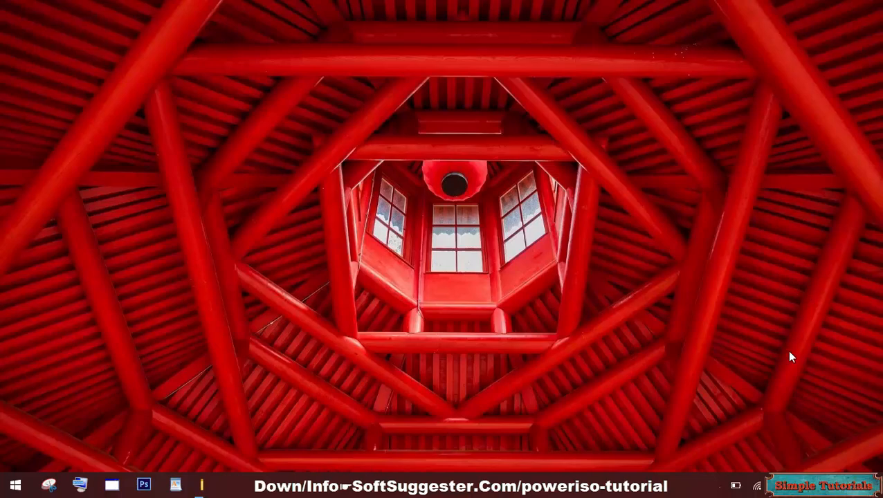
{"action": "mouse_move", "coordinate": [519, 197]}
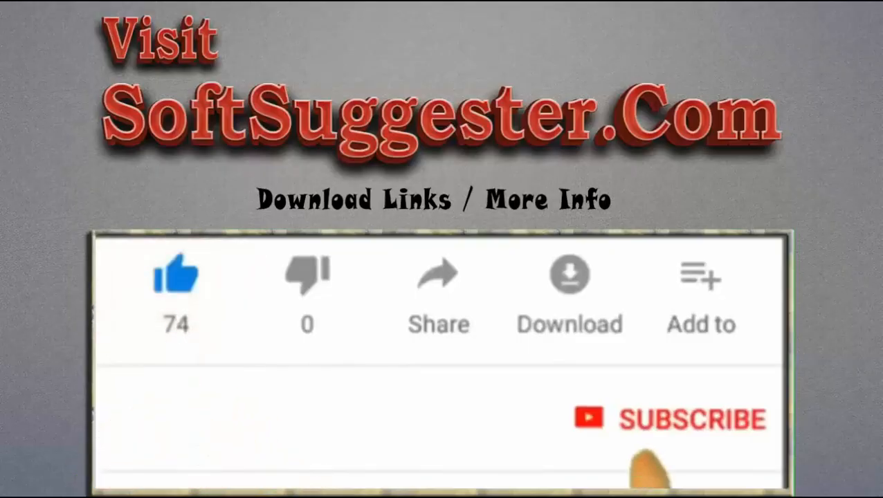
{"action": "left_click", "coordinate": [678, 421]}
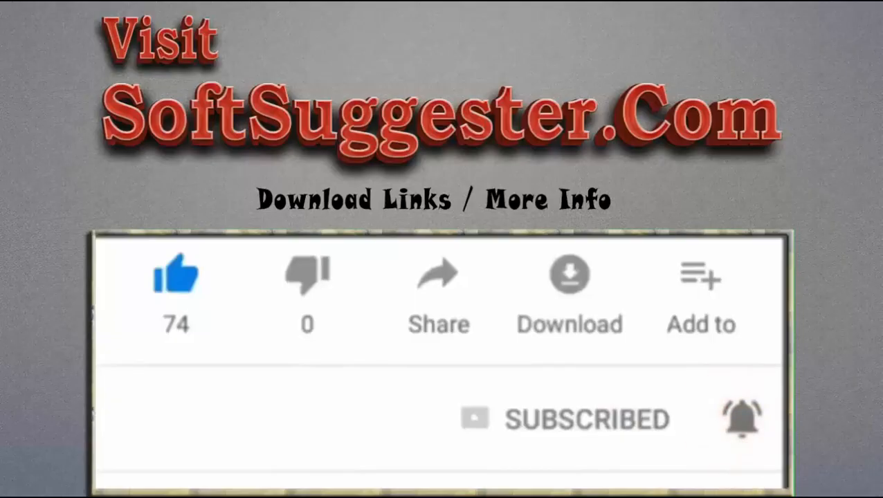